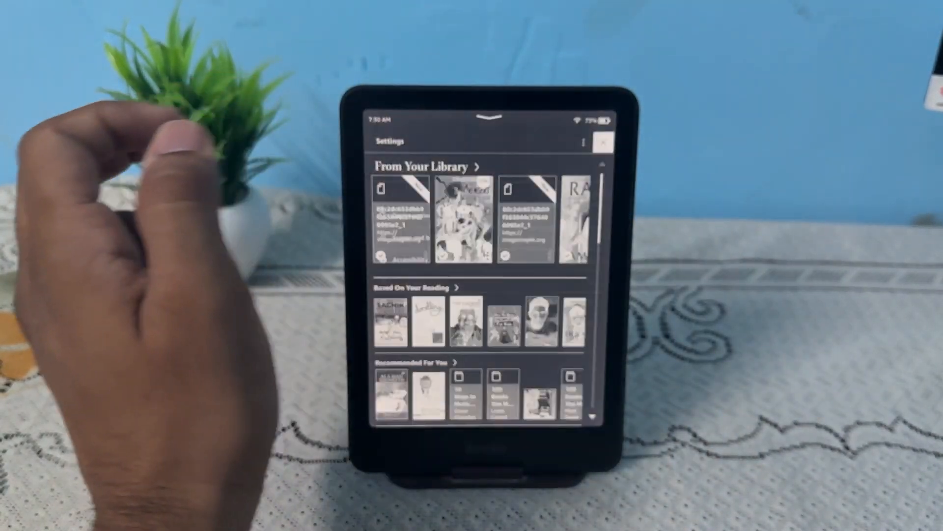
# Step: Open Kindle Settings from the home screen's three-dot menu
pyautogui.click(601, 144)
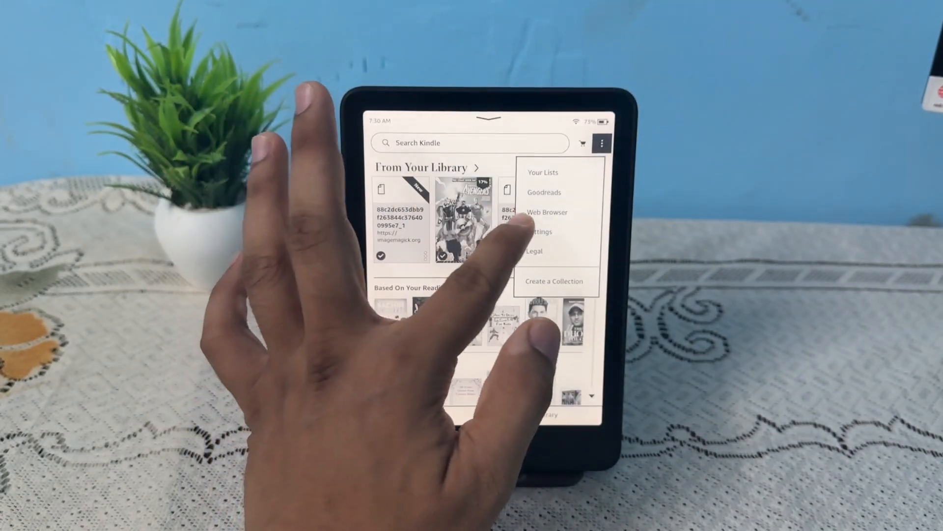
pyautogui.click(539, 232)
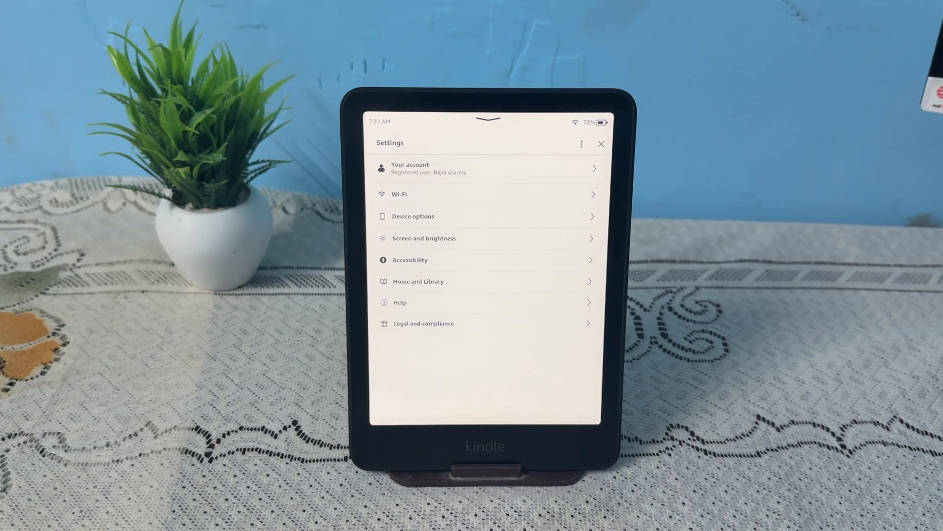
# Step: In Device options > Date and time, turn on Set automatically (Asia/Calcutta, 07:32 AM)
pyautogui.click(413, 216)
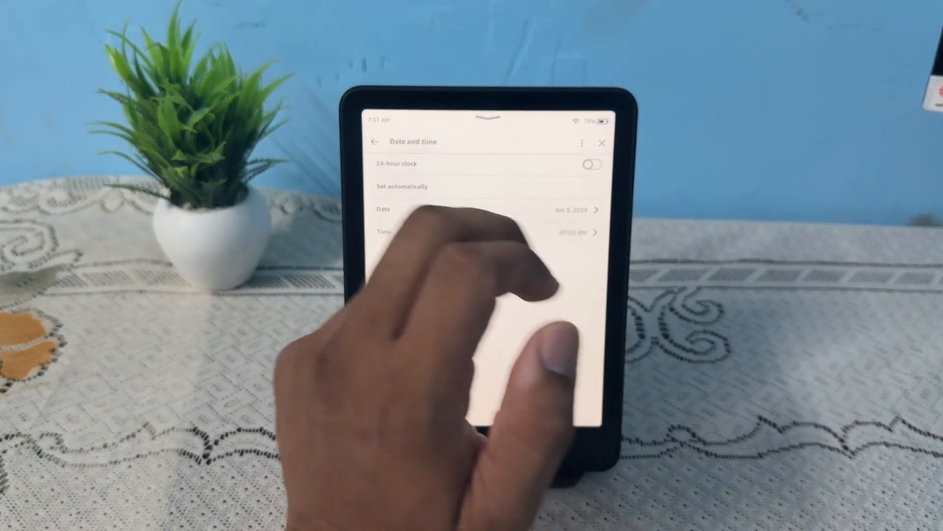
pyautogui.click(590, 187)
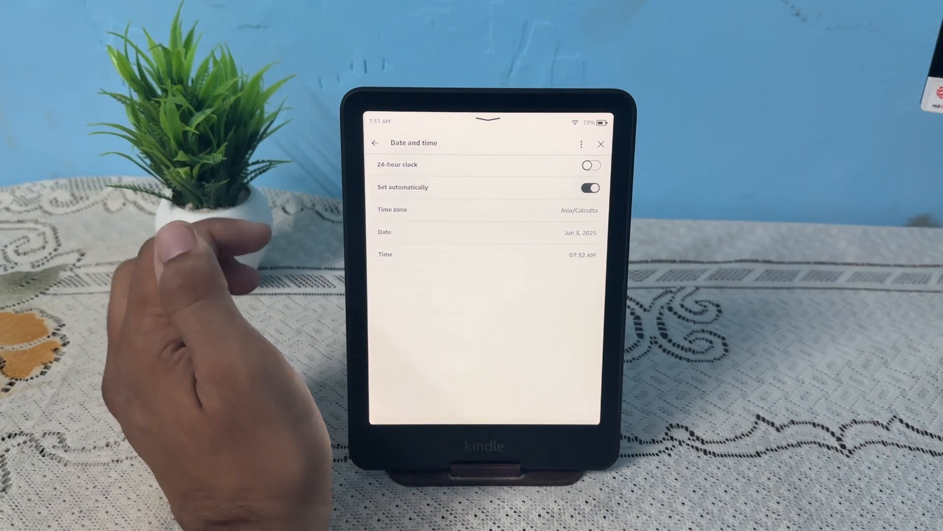